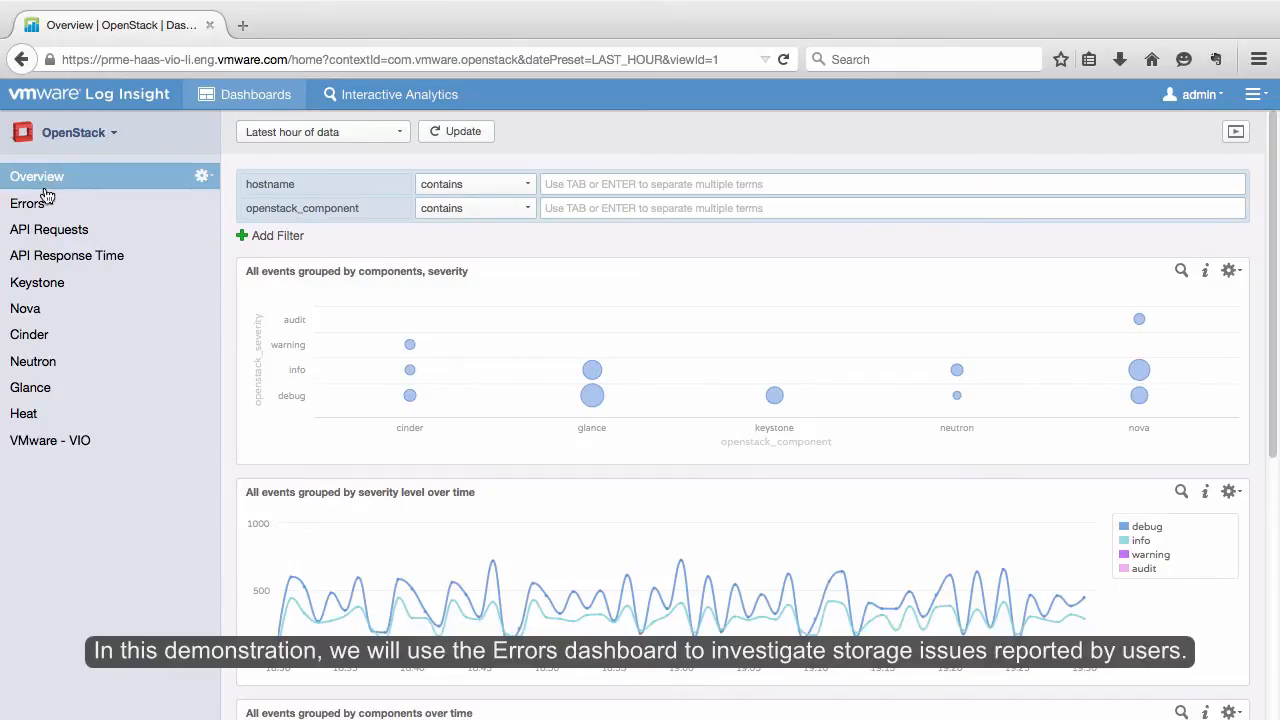
# - Open the Errors dashboard and bring up actions on the Cinder Errors chart bar
pyautogui.click(27, 203)
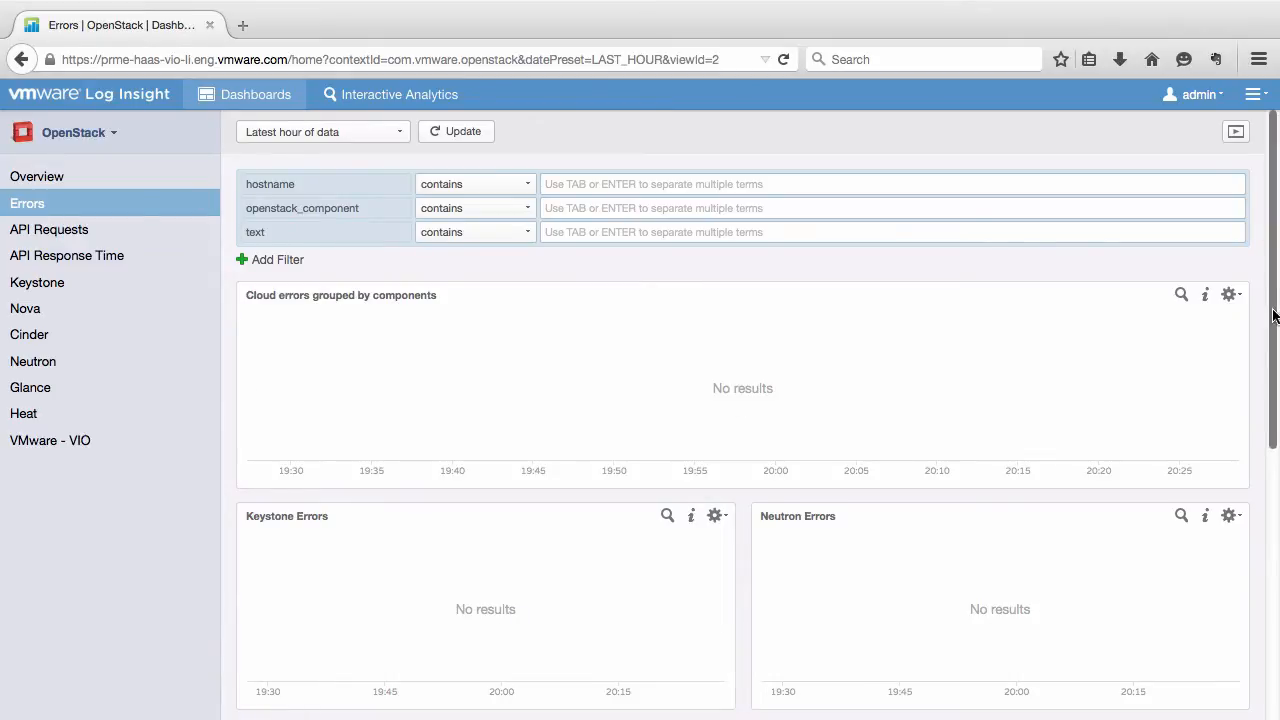
pyautogui.scroll(-3)
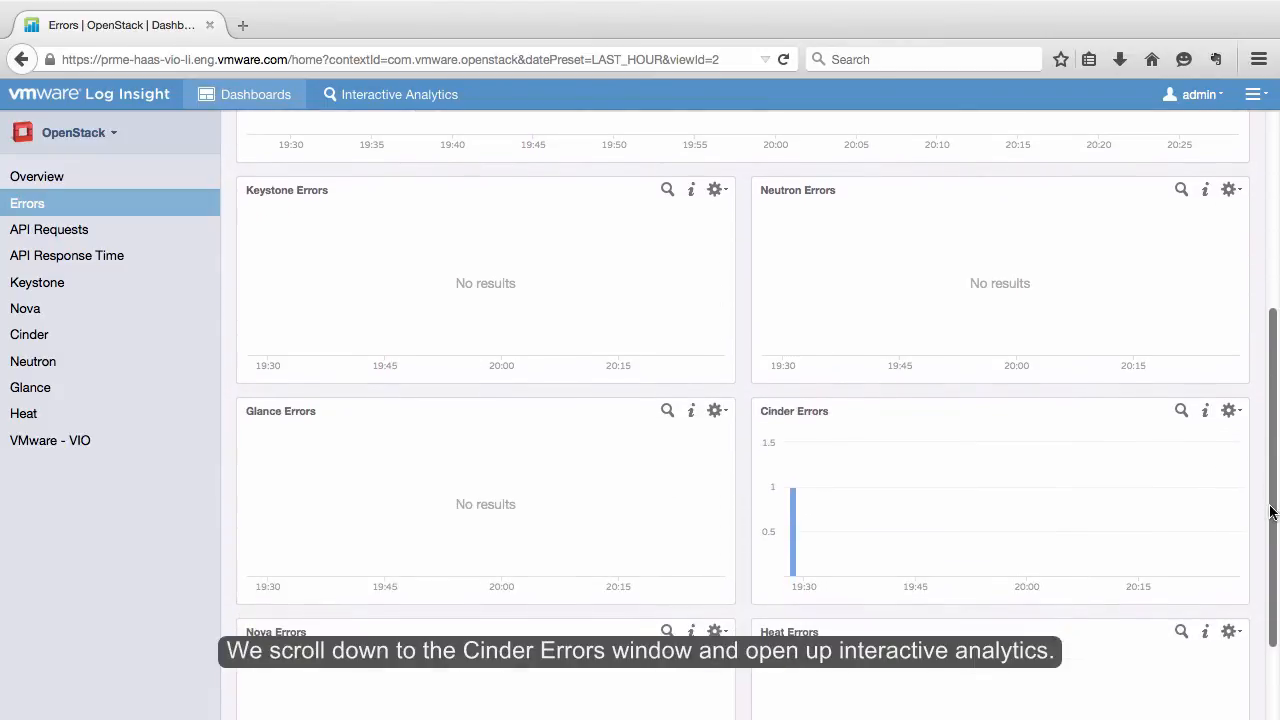
pyautogui.click(793, 523)
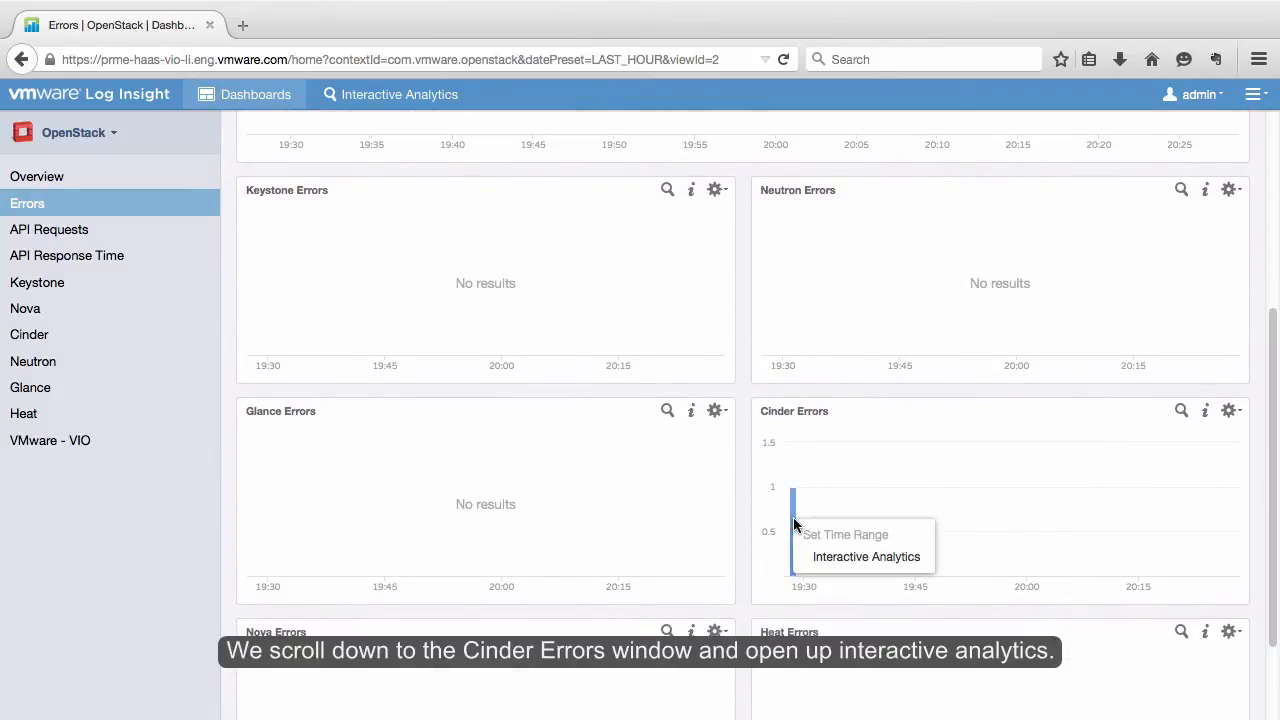
pyautogui.click(866, 557)
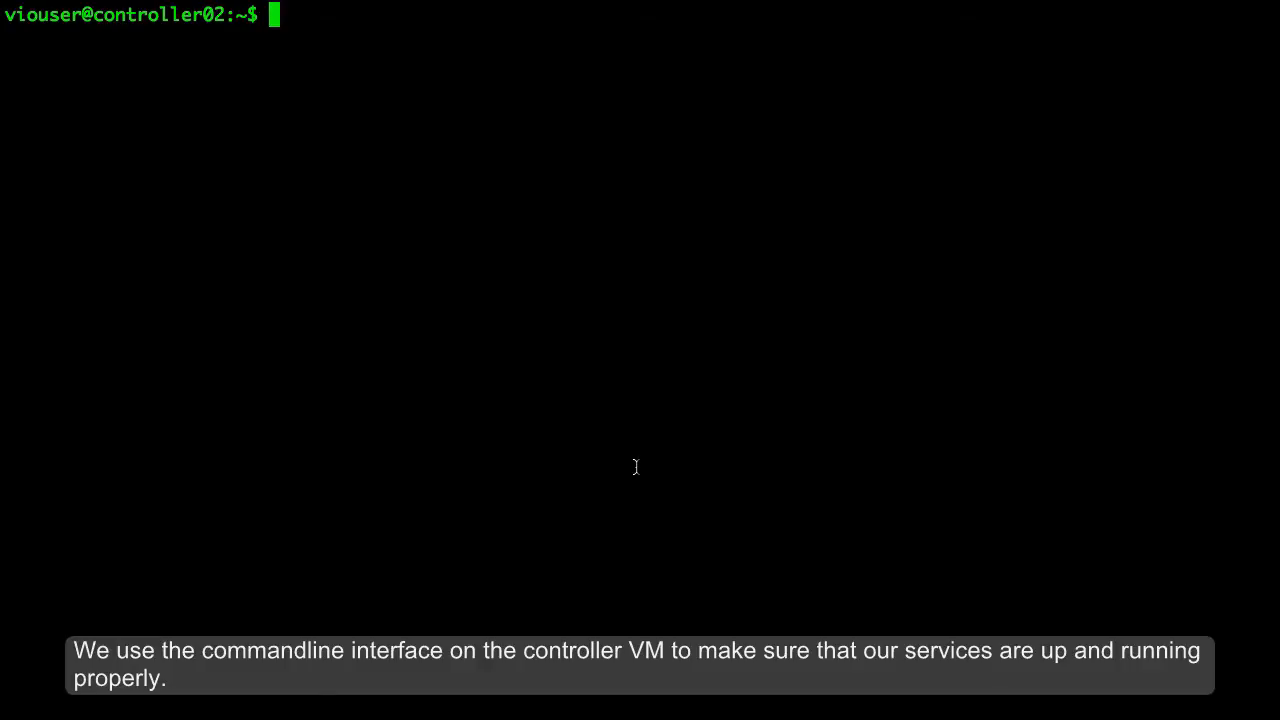
# - Check cinder-volume status, then start it with 'sudo service cinder-volume start'
pyautogui.write('service cinder-volume statu')
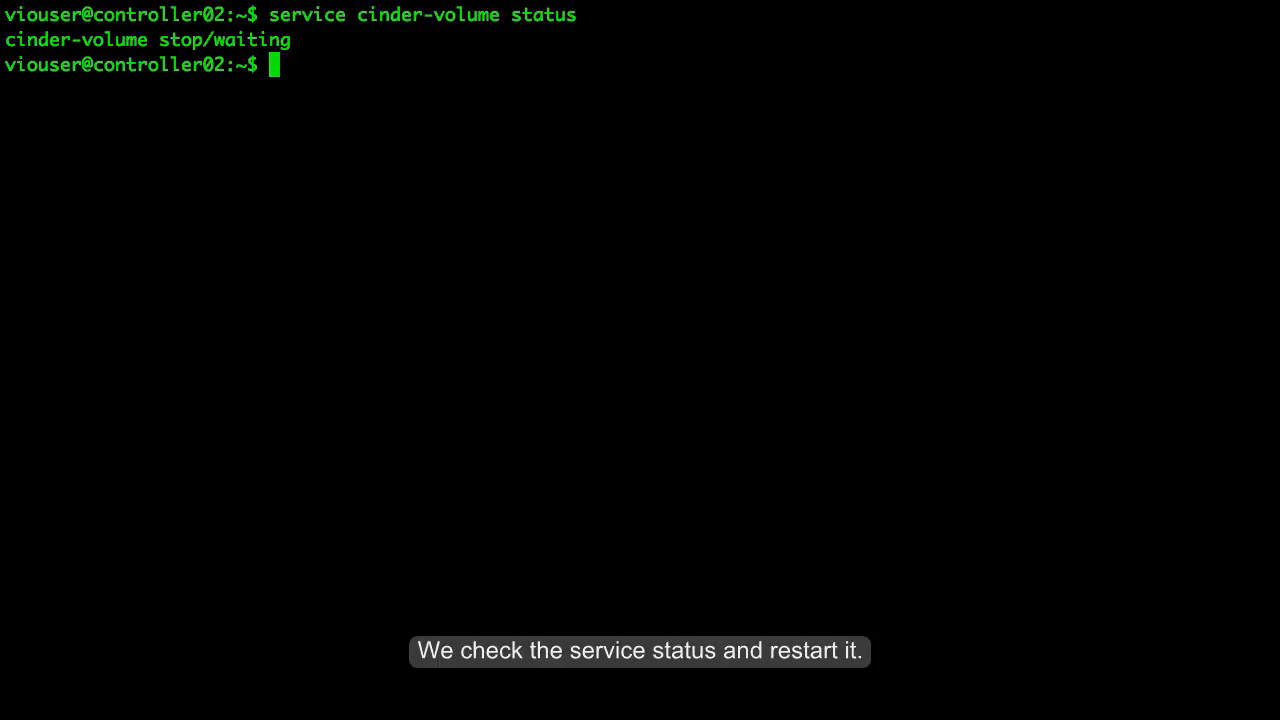
pyautogui.write('s')
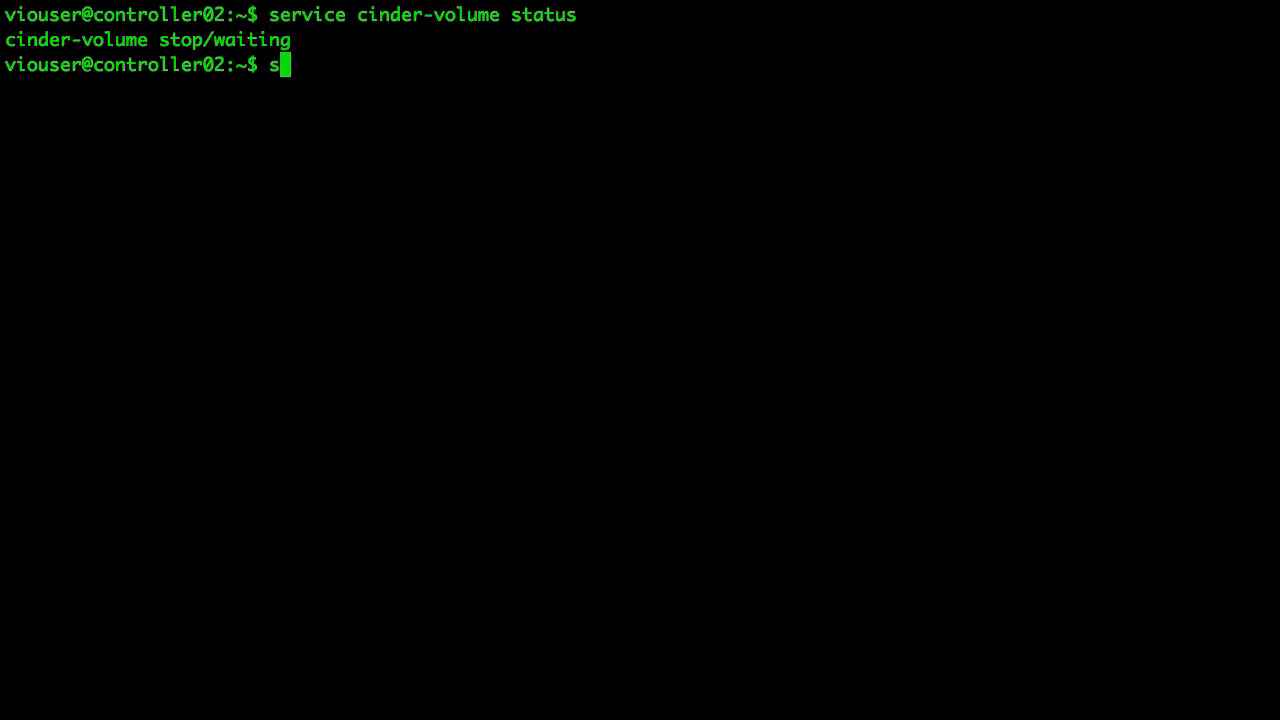
pyautogui.write('udo service cinder-volume start')
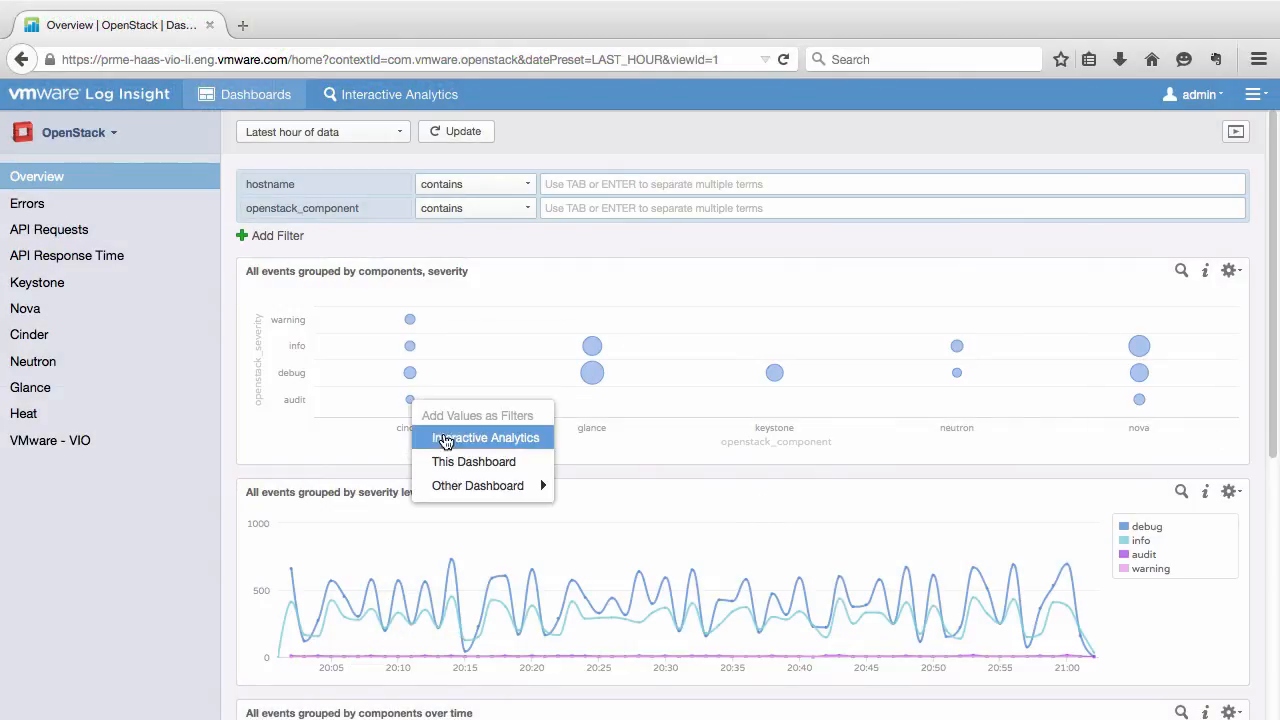
# - View the Cinder audit events from the Overview dashboard in Interactive Analytics
pyautogui.click(485, 437)
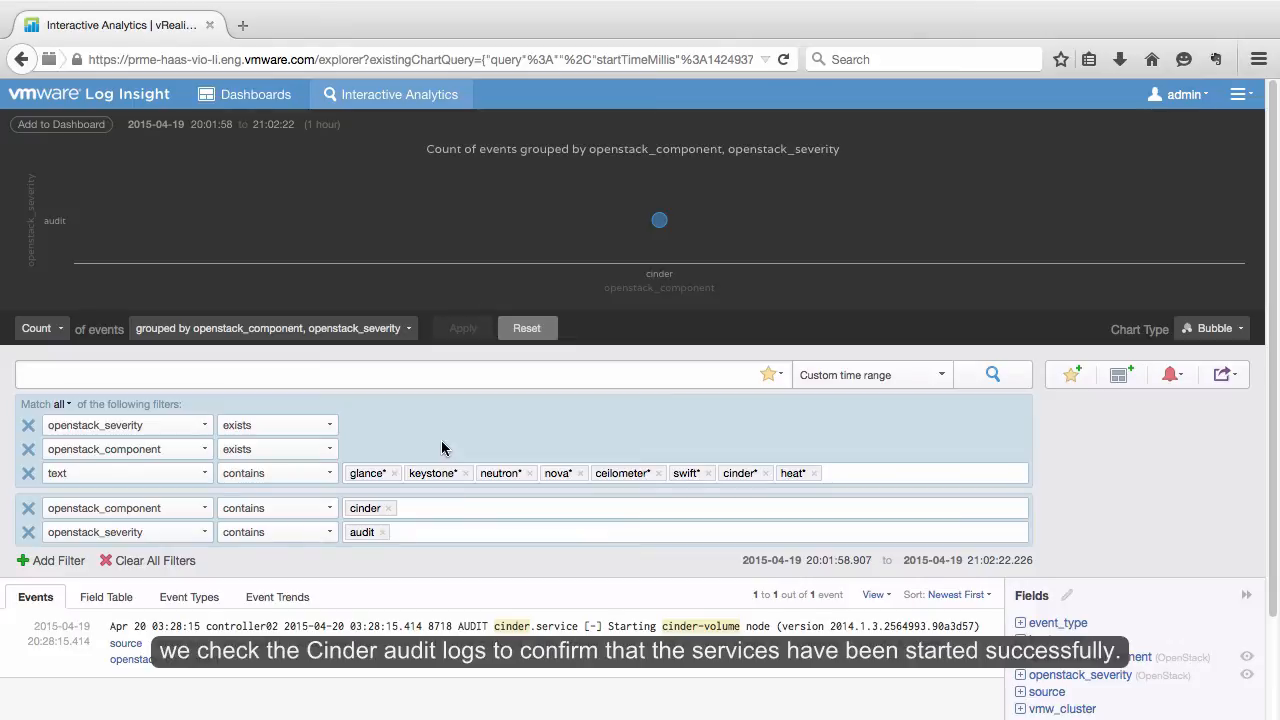